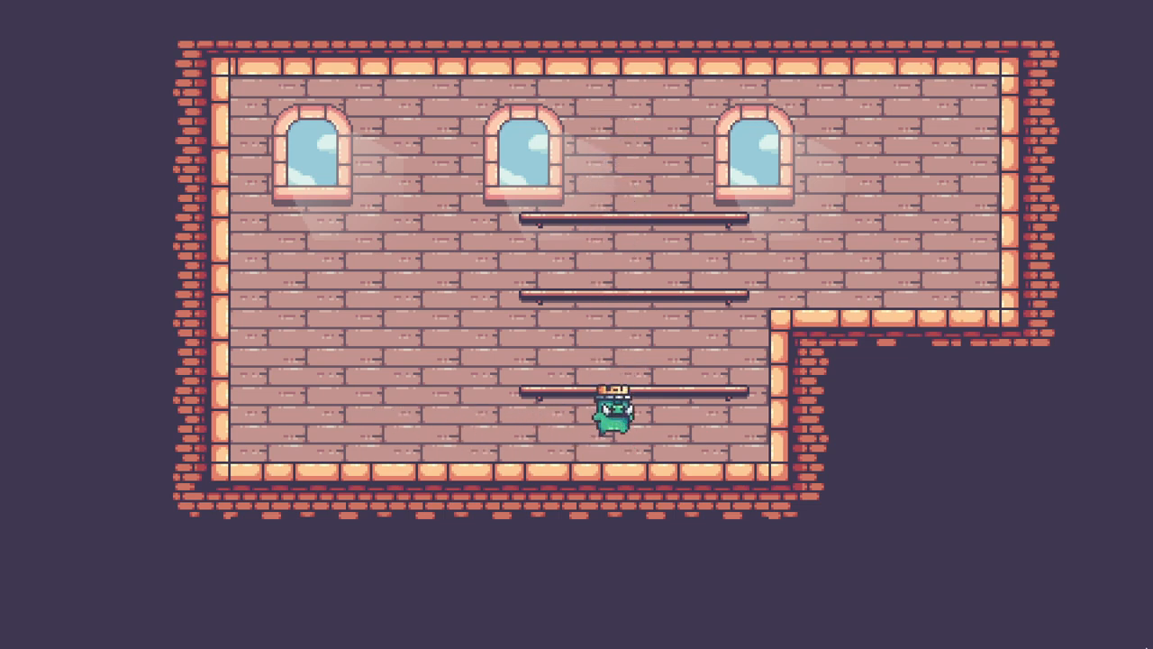
Scroll down the pre-order sale page to read its funding description.
key(up)
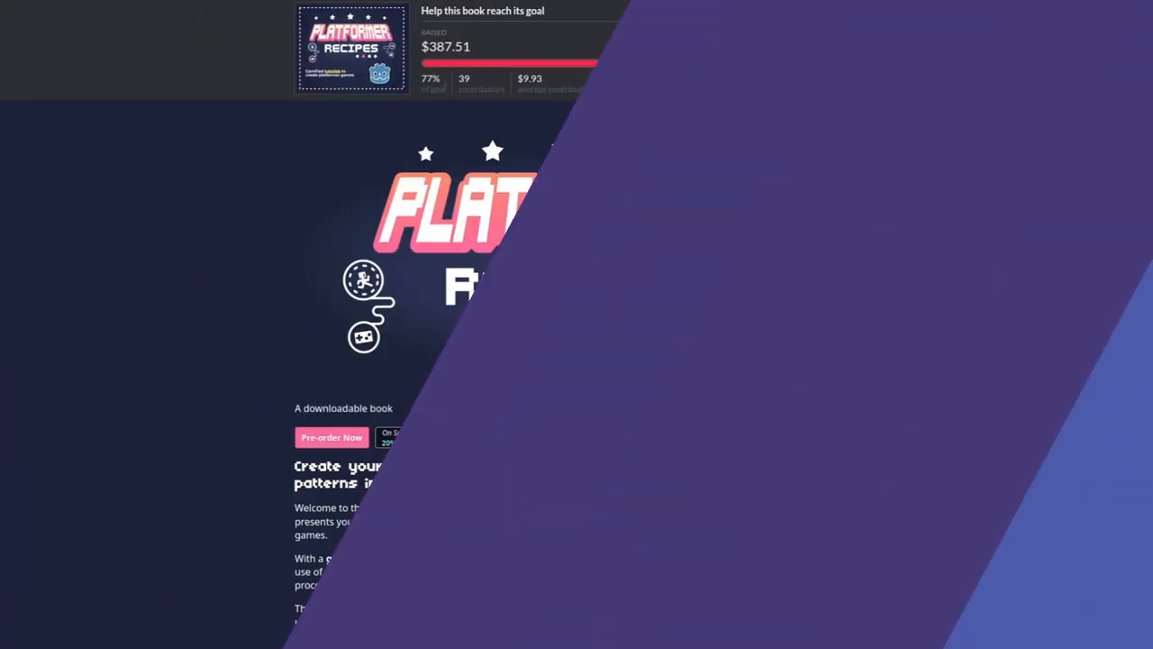
scroll(down, 3)
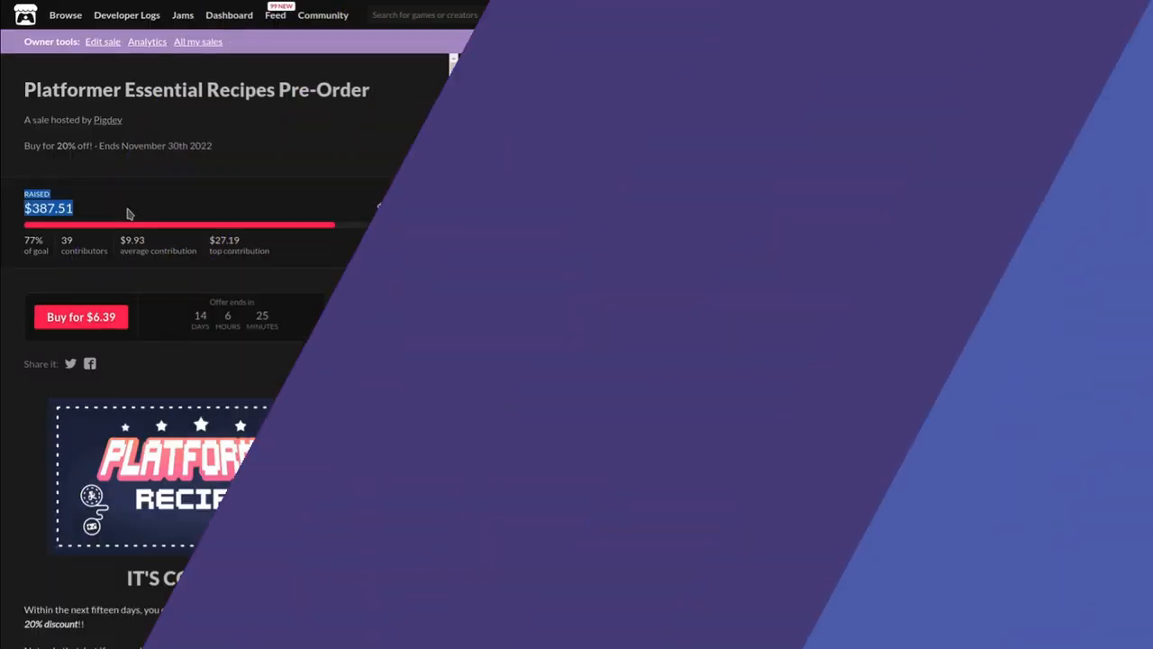
scroll(down, 3)
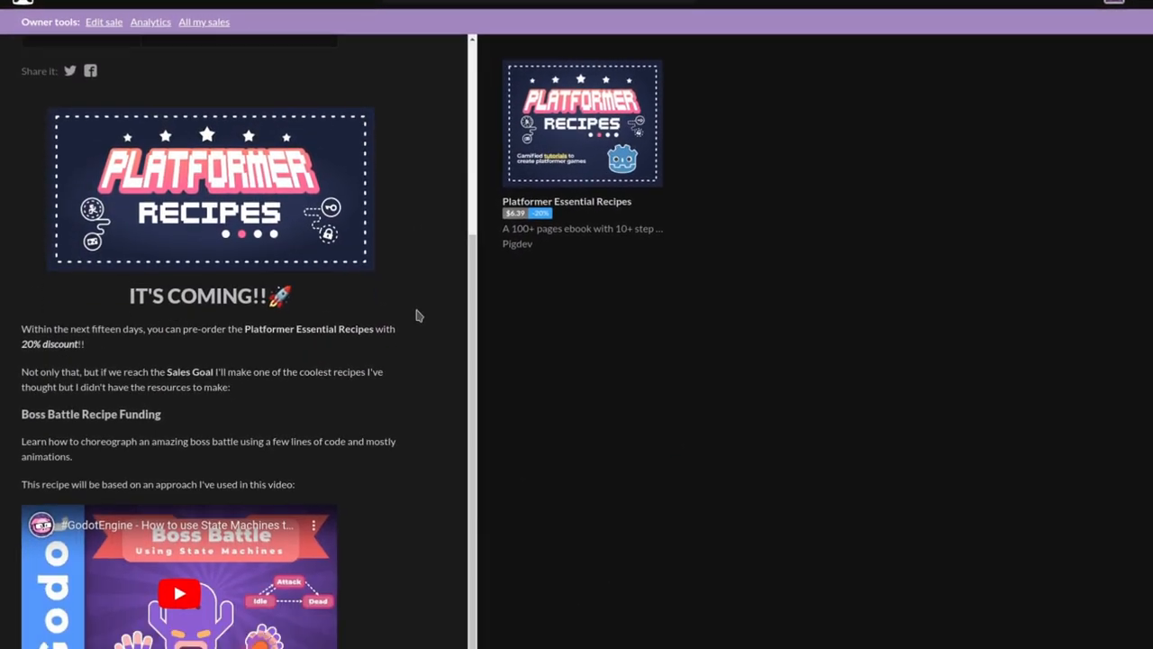
scroll(down, 3)
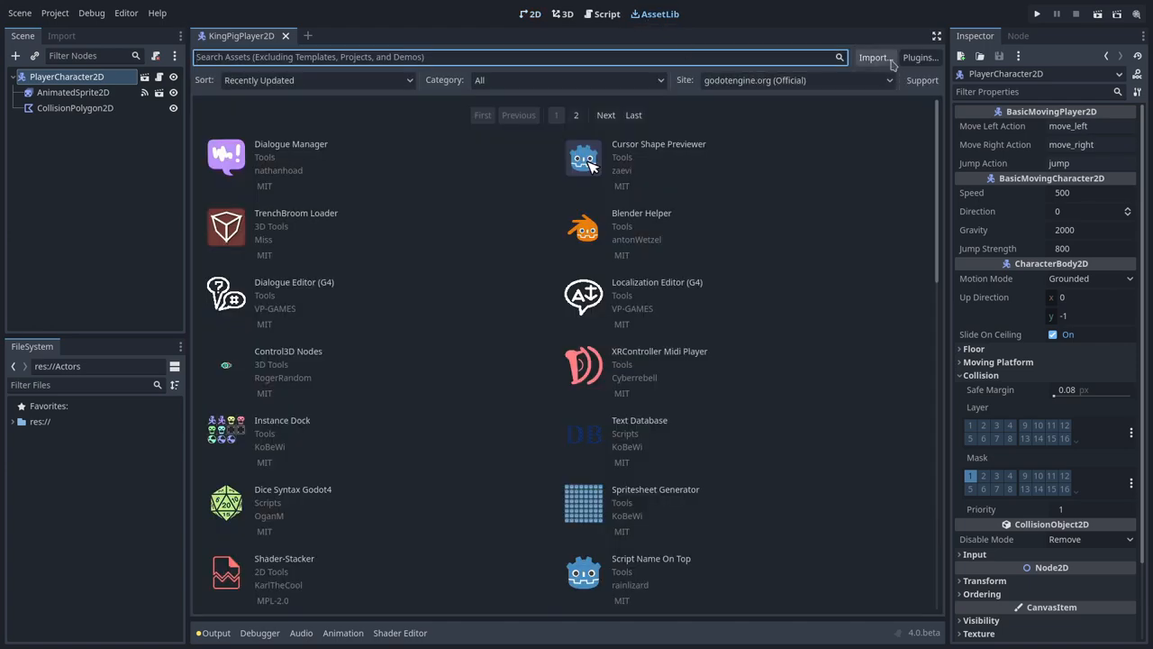
Import the recipes zip, including only the 02.pass-through-character recipe files.
click(872, 57)
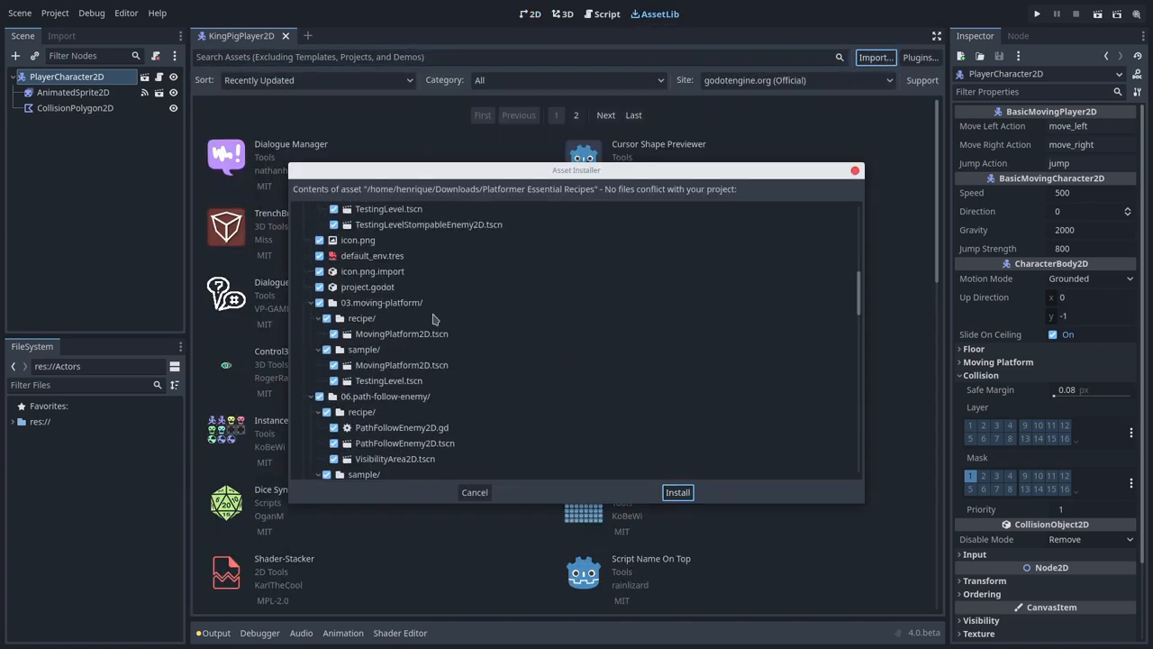
scroll(down, 3)
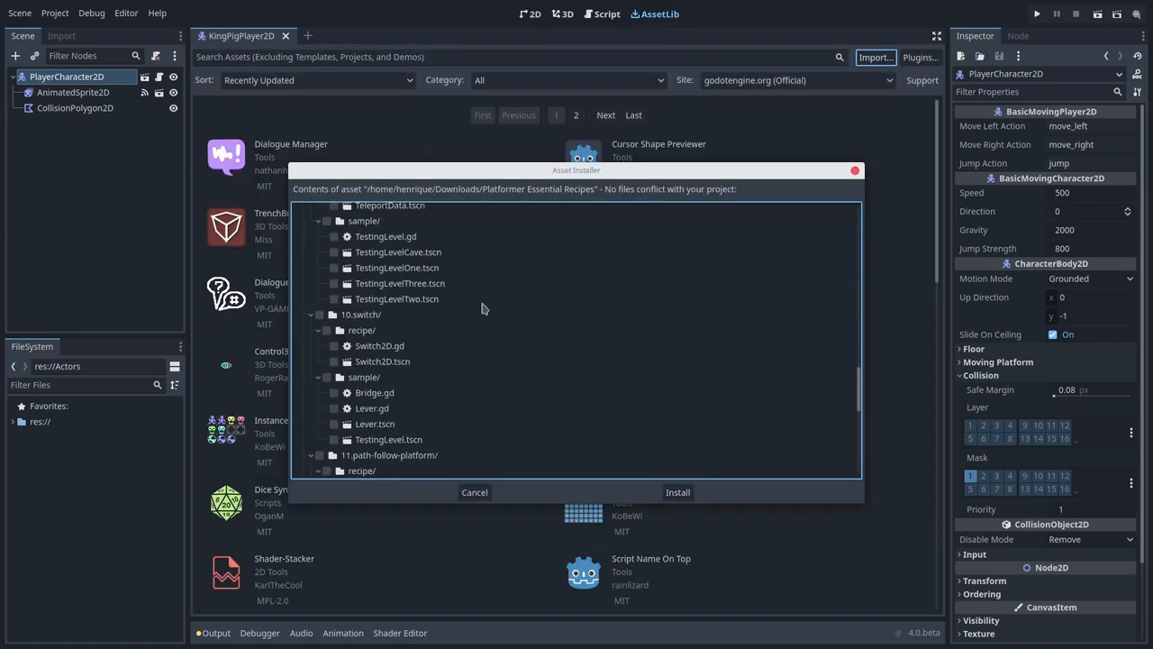
scroll(down, 3)
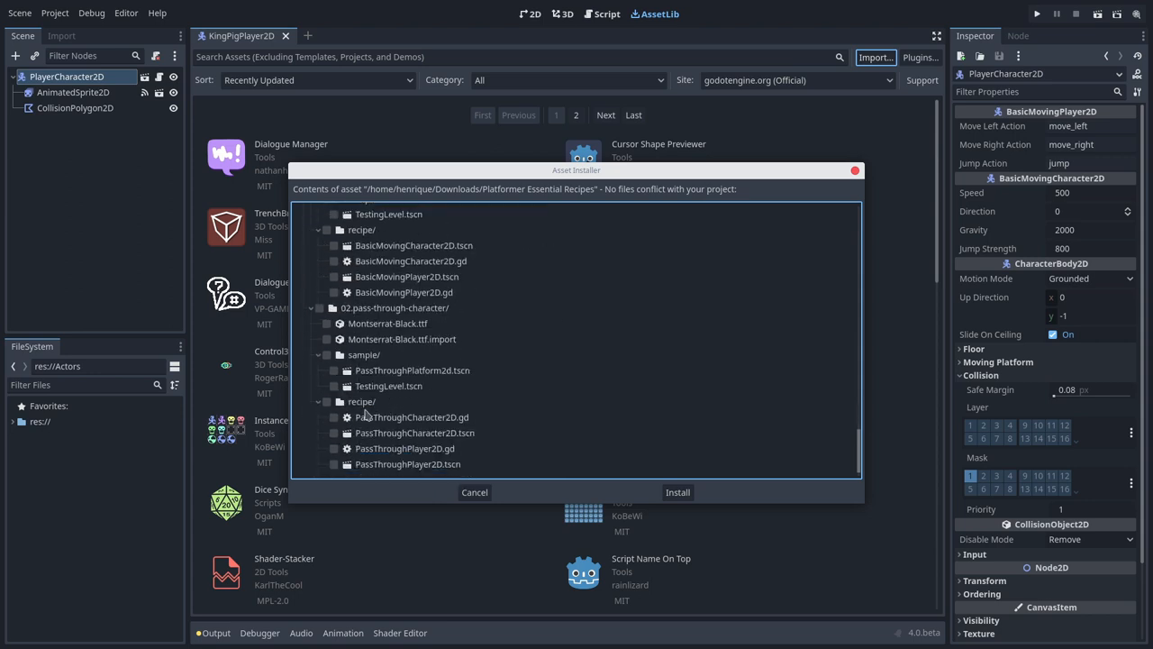
click(474, 492)
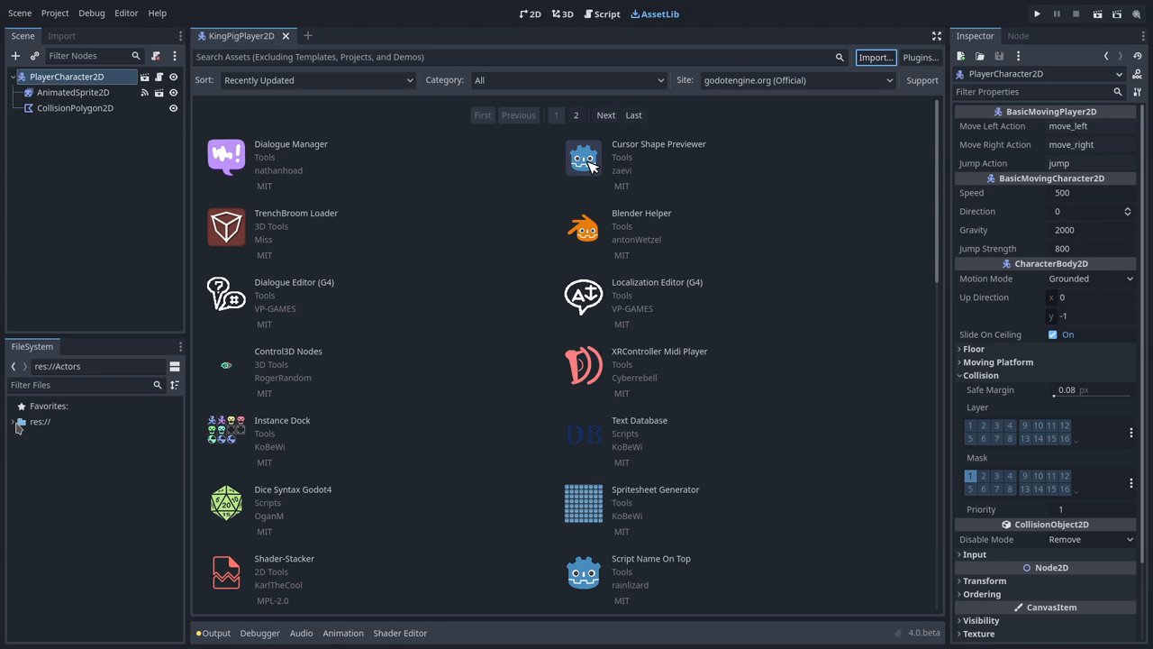
In KingPigPlayer2D.gd, change the parent class from BasicMovingPlayer2D to PassThroughPlayer2D.
click(20, 420)
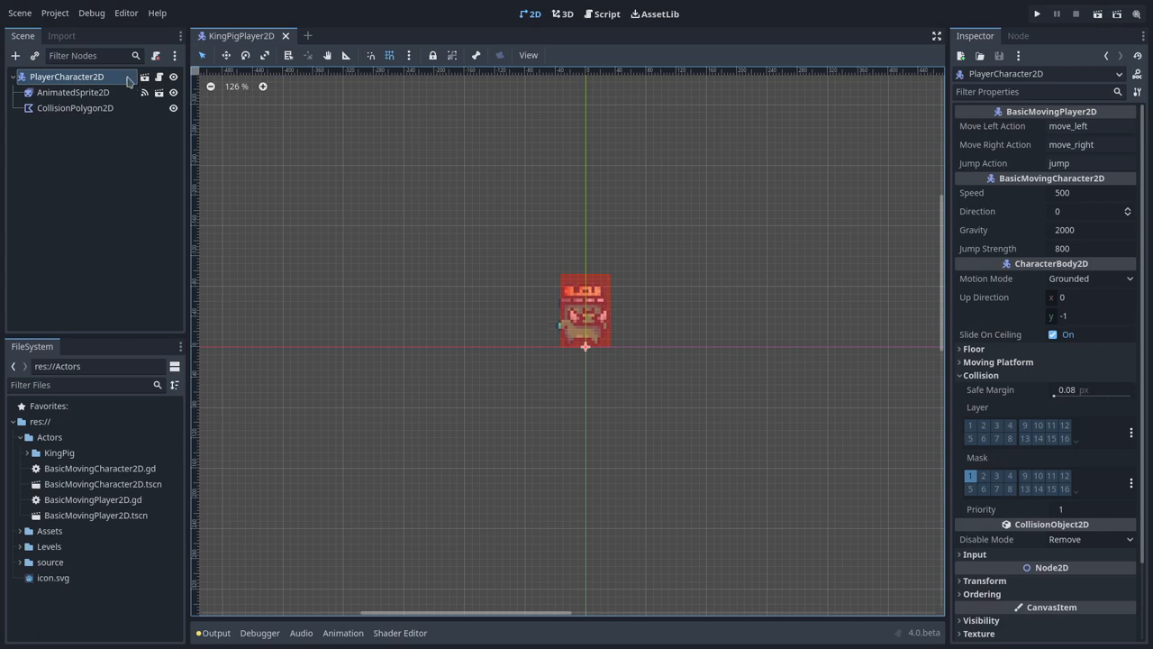
click(601, 13)
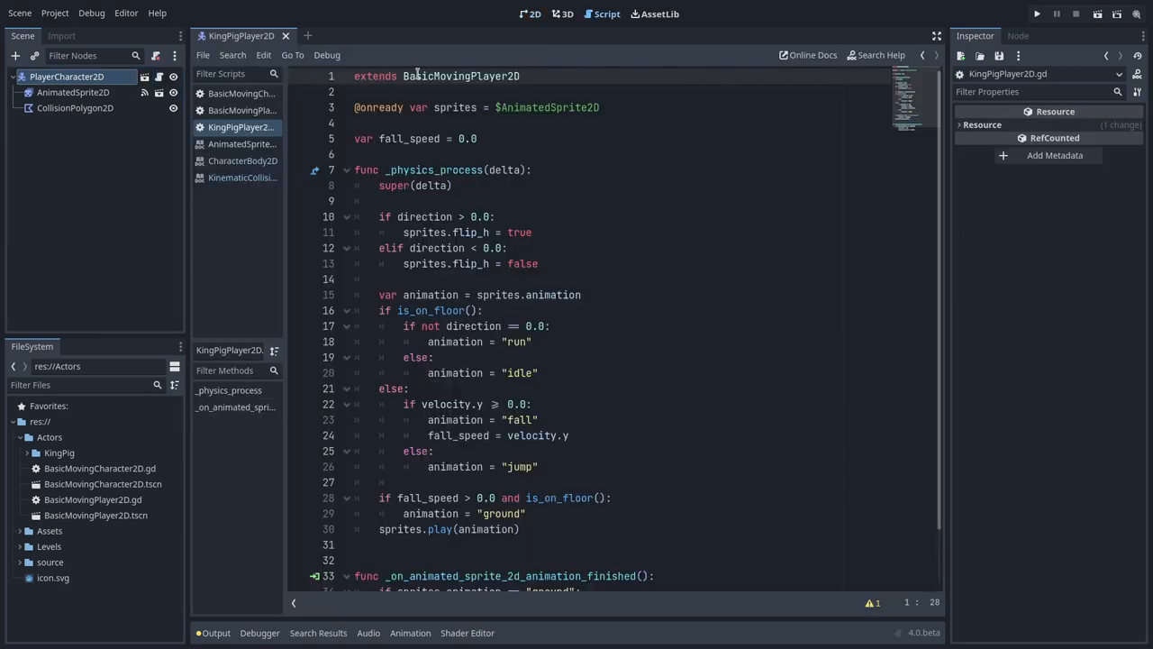
text(Pas)
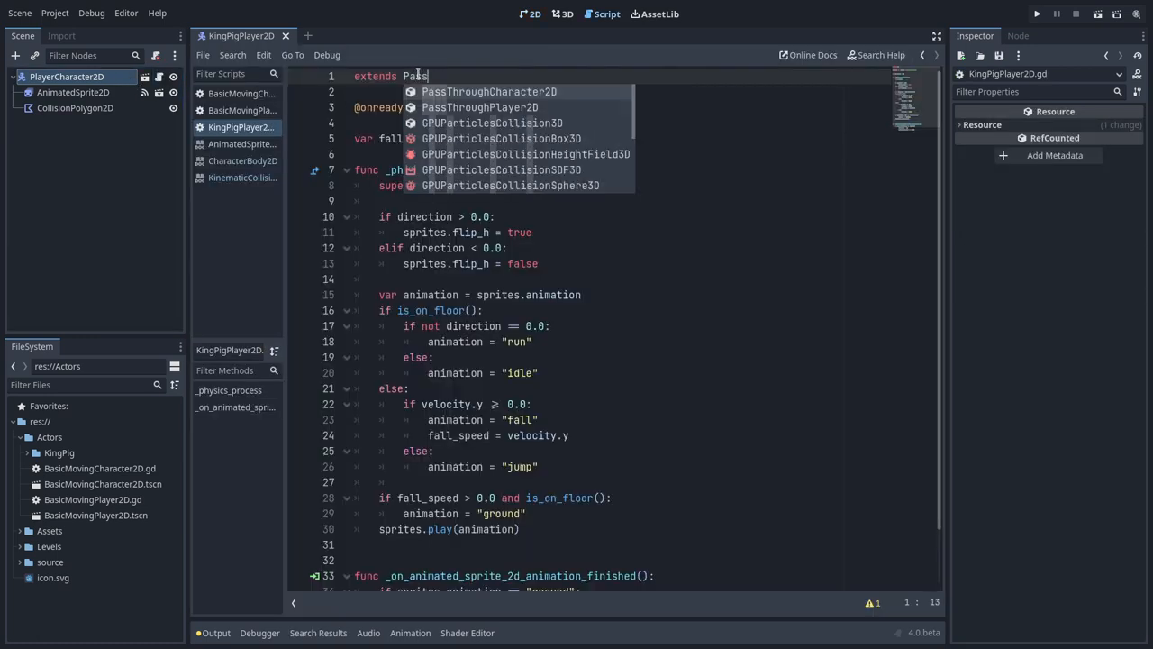
click(481, 107)
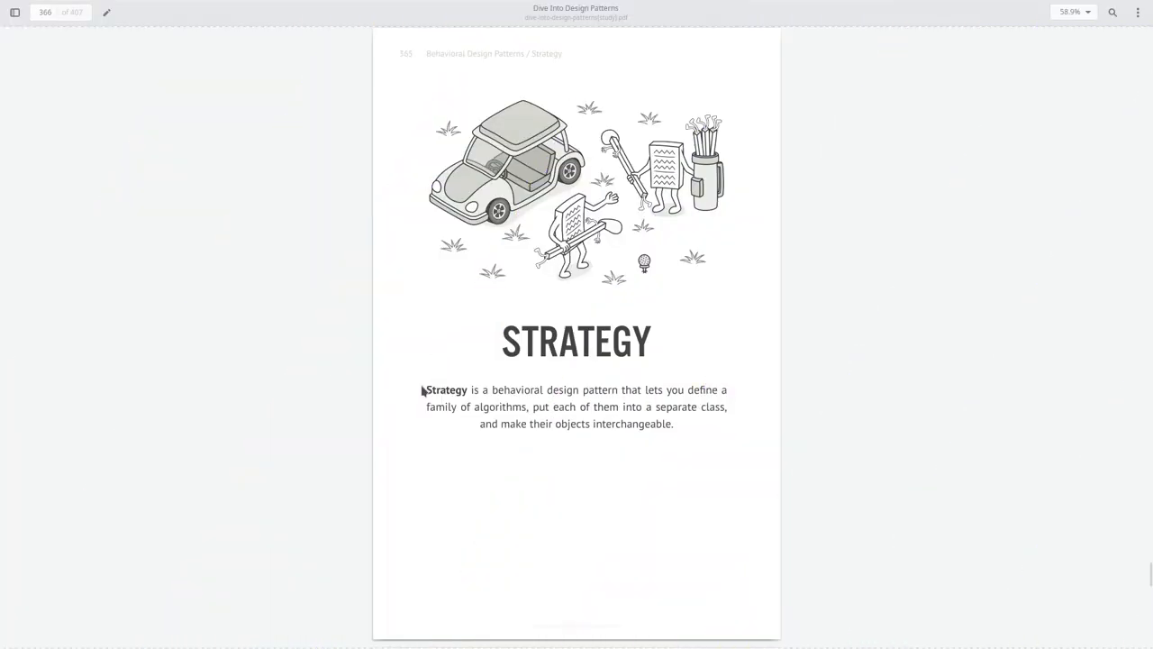
drag(425, 389, 665, 389)
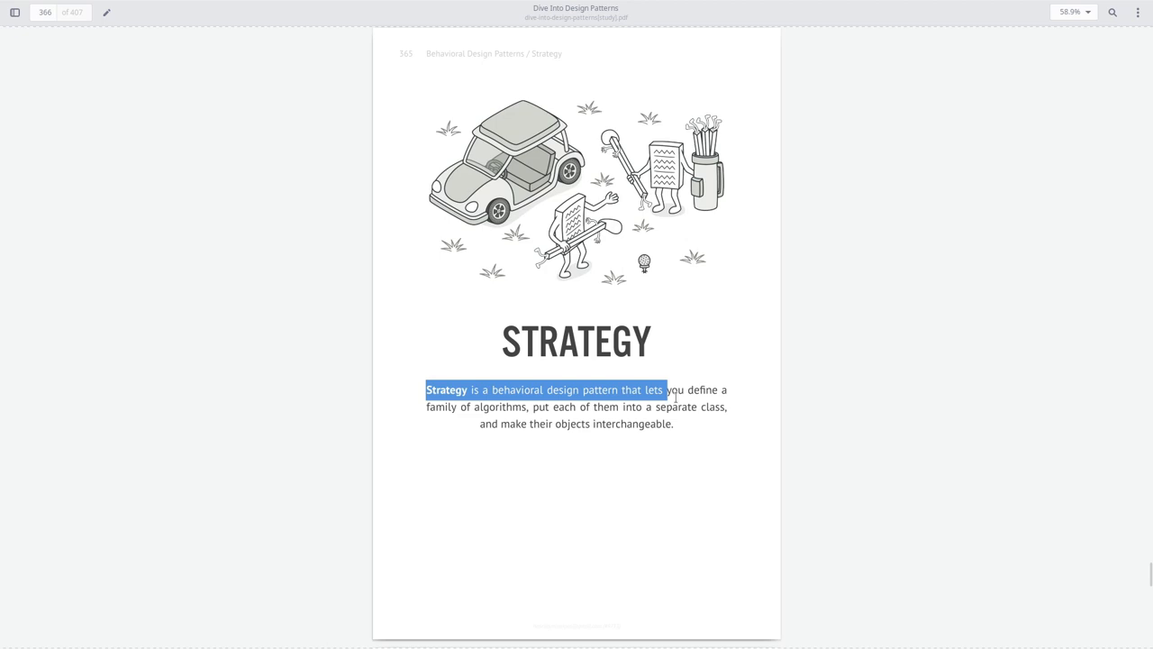
drag(662, 389, 726, 407)
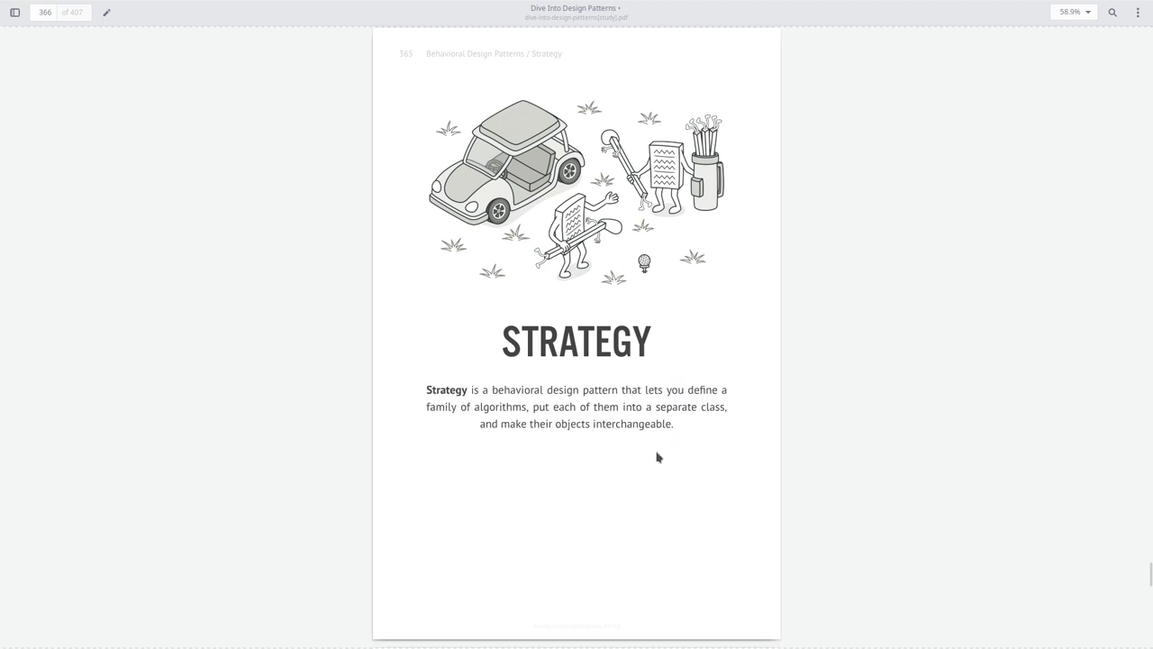
drag(427, 389, 672, 424)
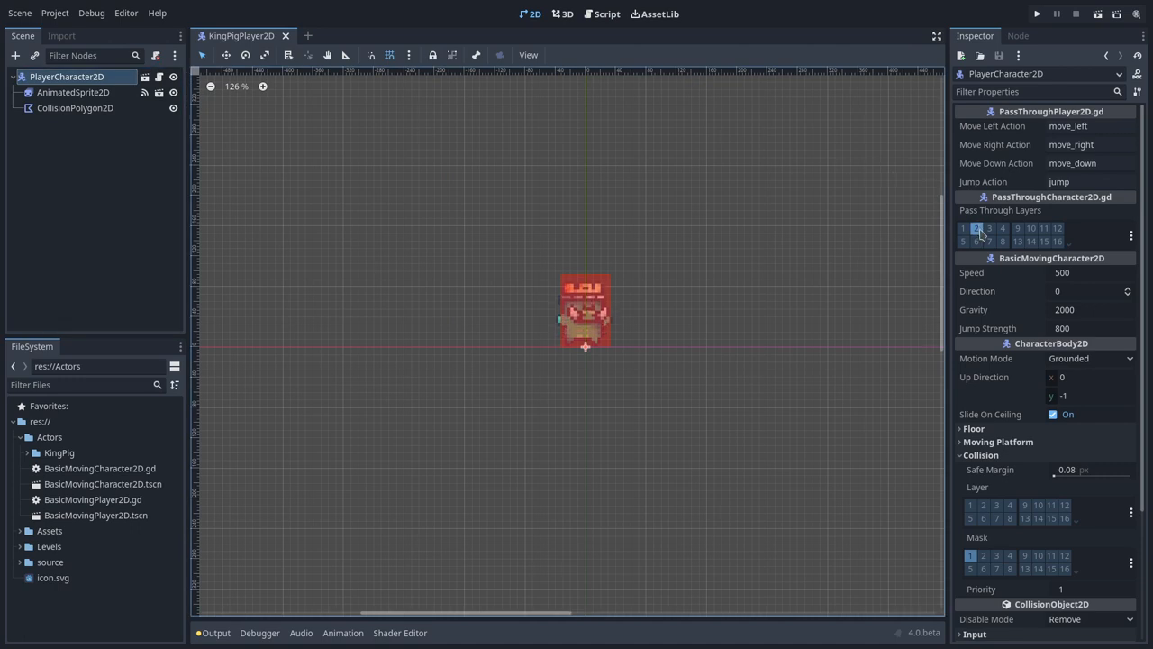
Rename physics layer 2, typing 'Pass T' as its new name.
double_click(976, 228)
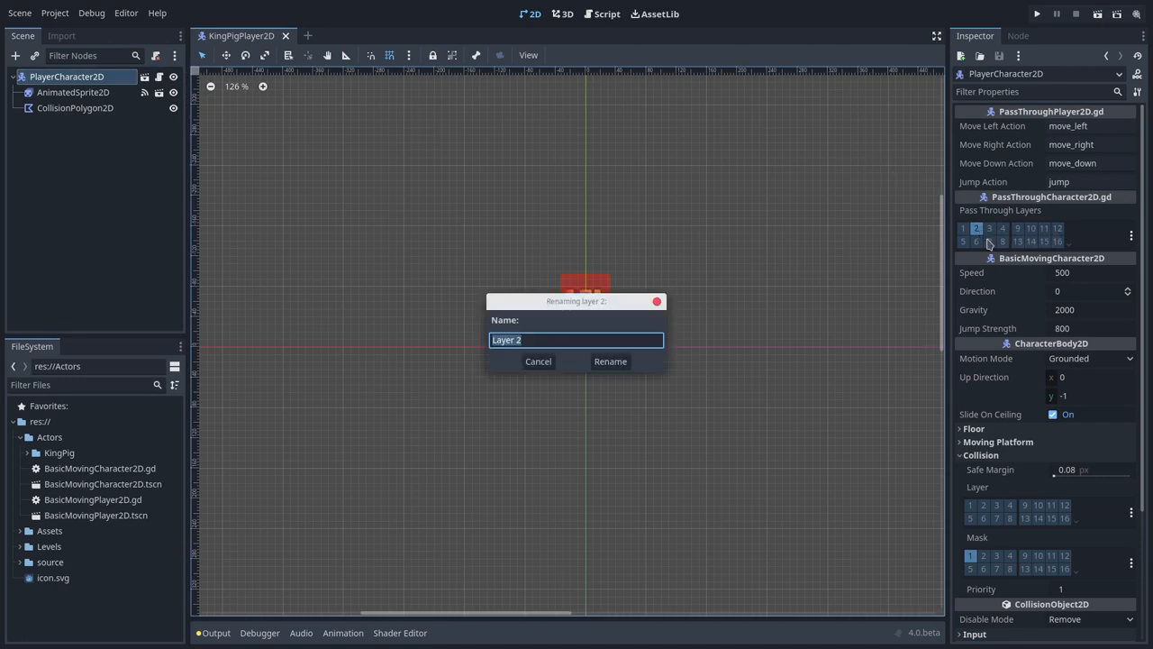
text(Pass T)
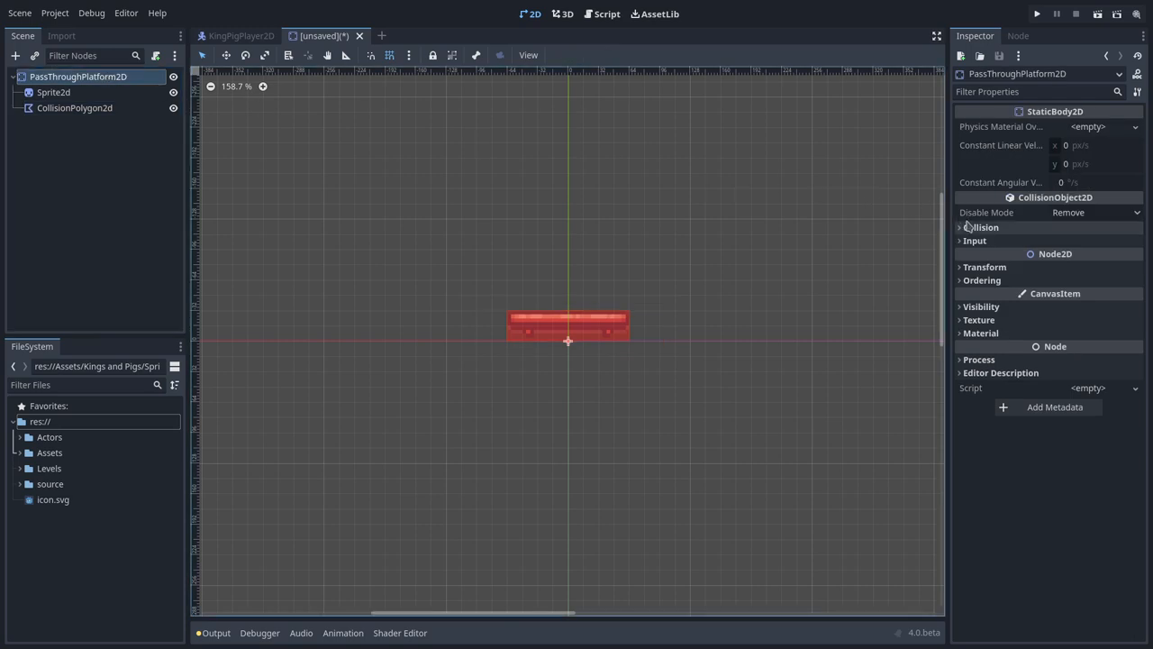
Put the platform on collision layer 2 with no mask and enable One Way Collision on its polygon.
click(961, 228)
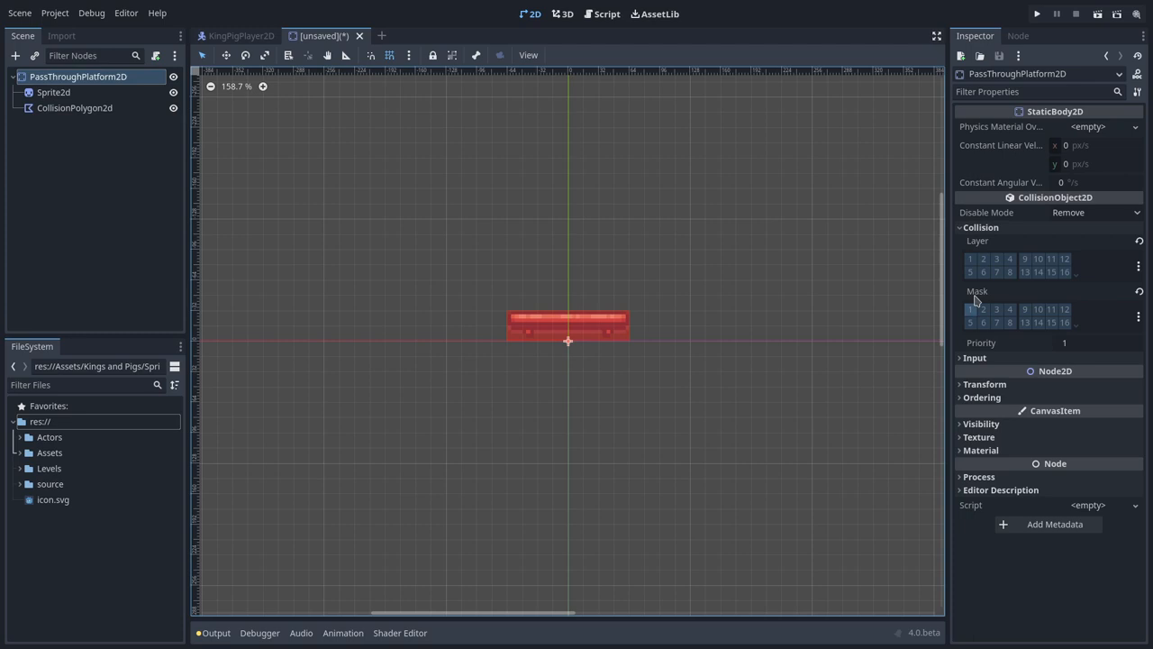
click(982, 259)
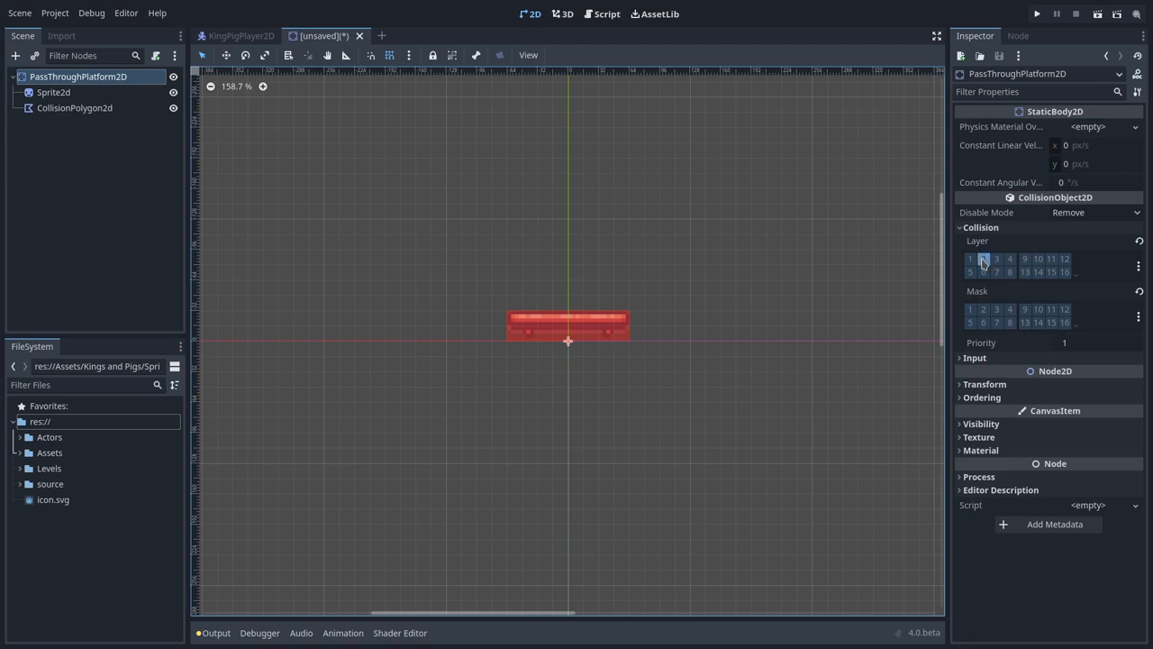
click(983, 259)
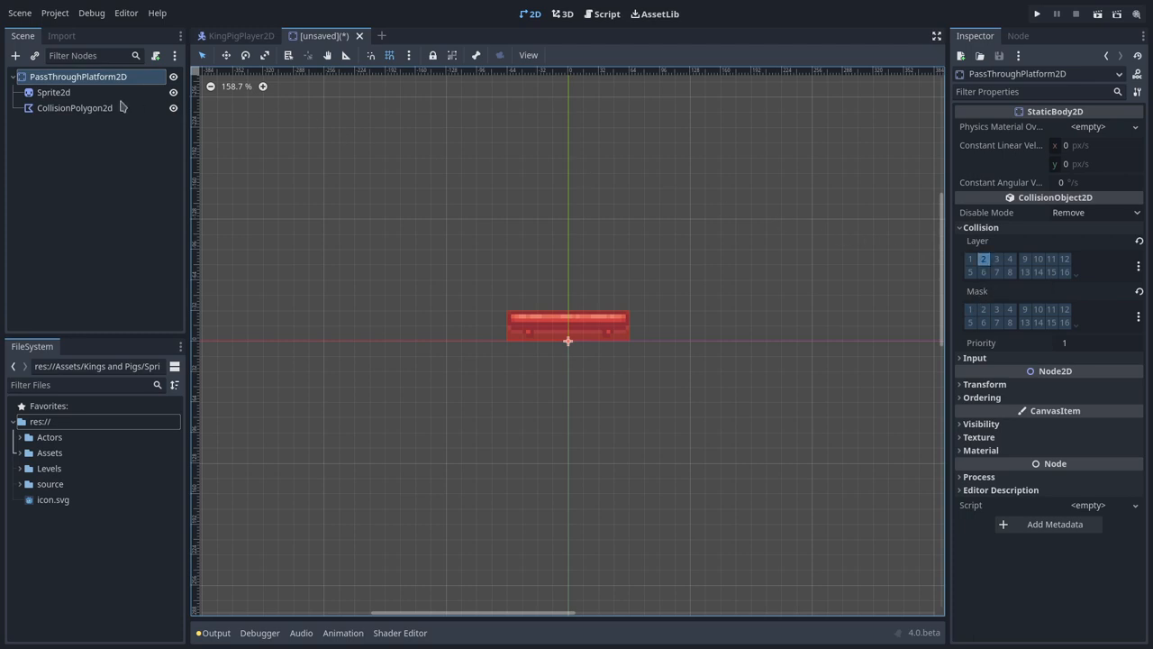
click(75, 107)
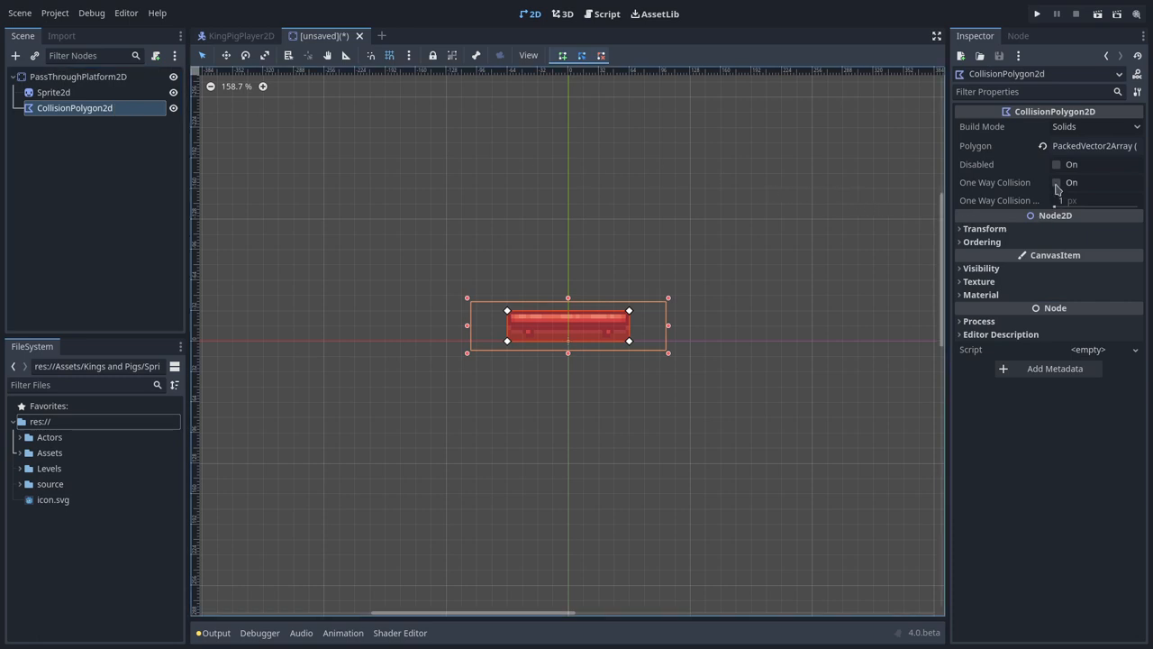
click(1056, 182)
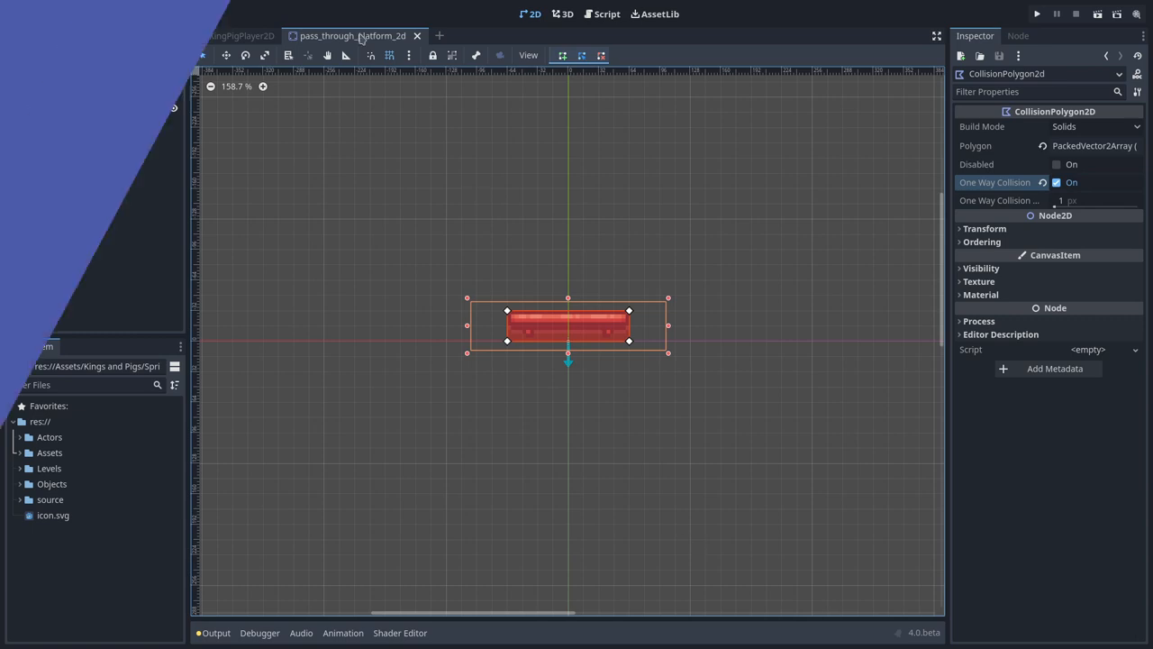
click(1036, 13)
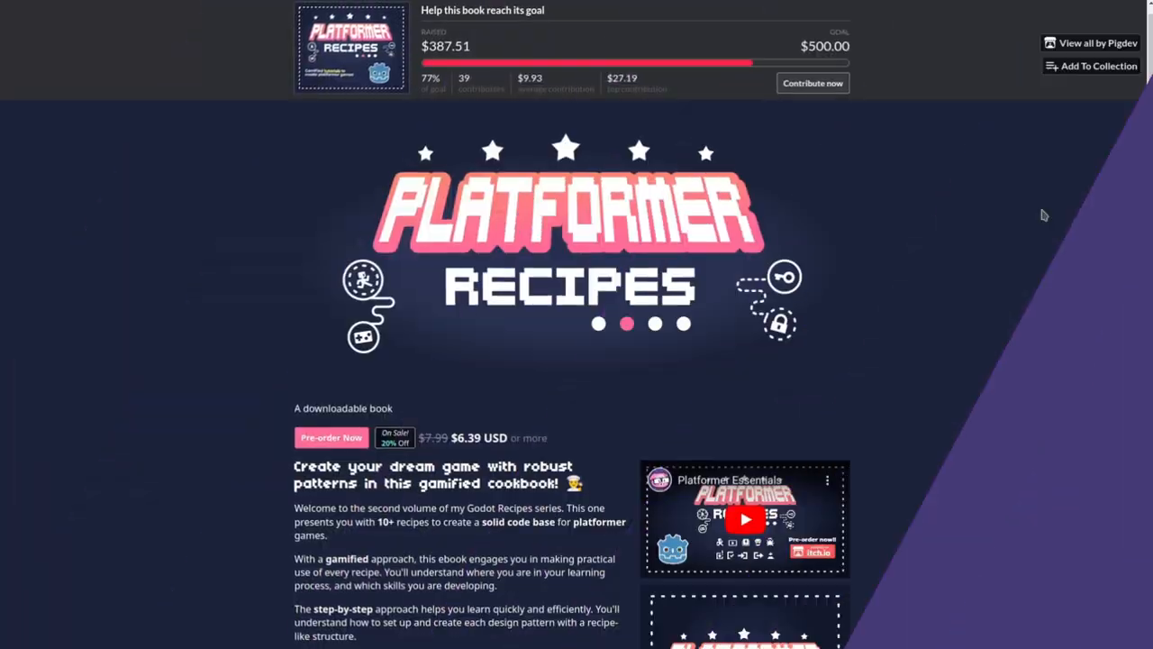
scroll(down, 3)
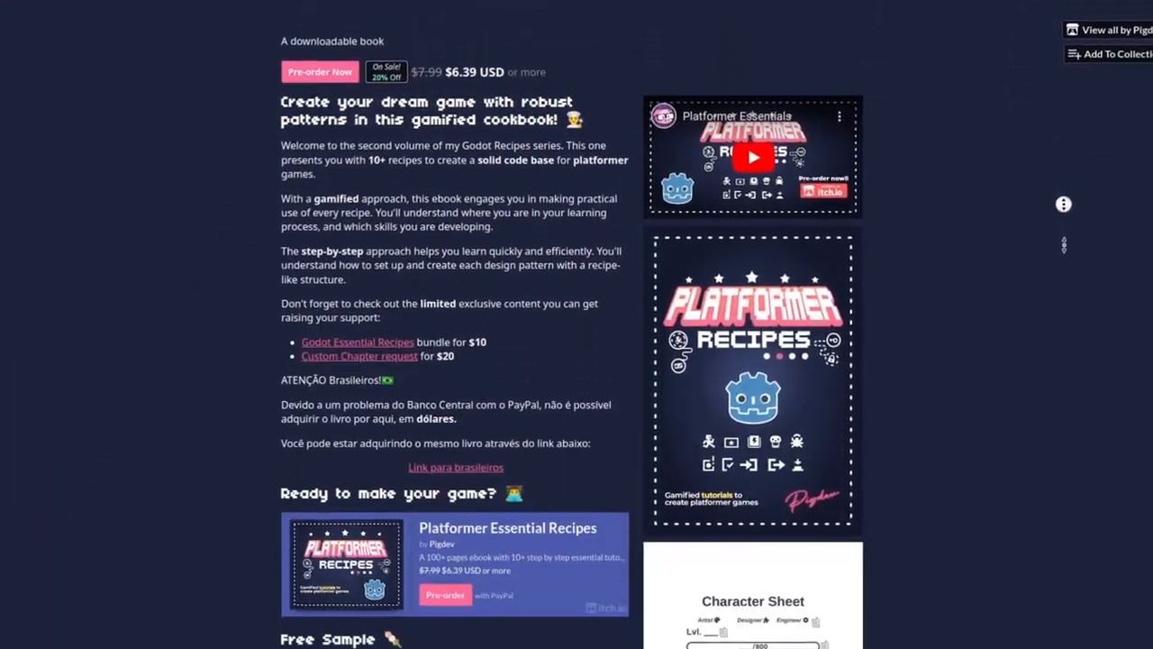
scroll(down, 3)
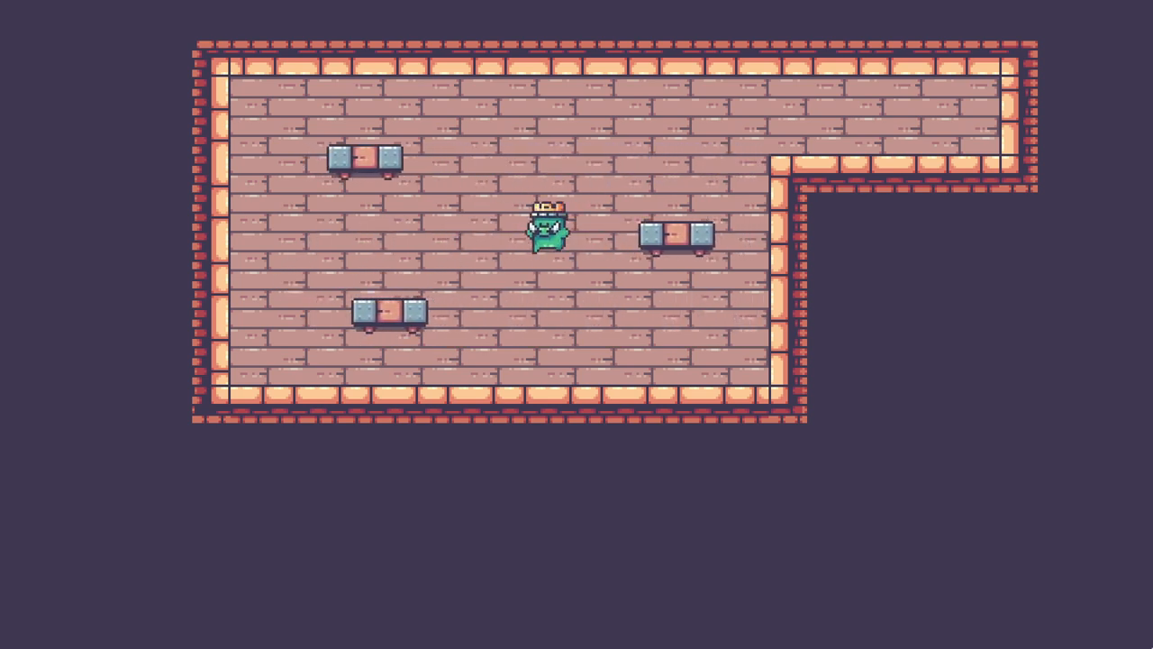
Move the pig left then right to land it on the right platform.
key(Left)
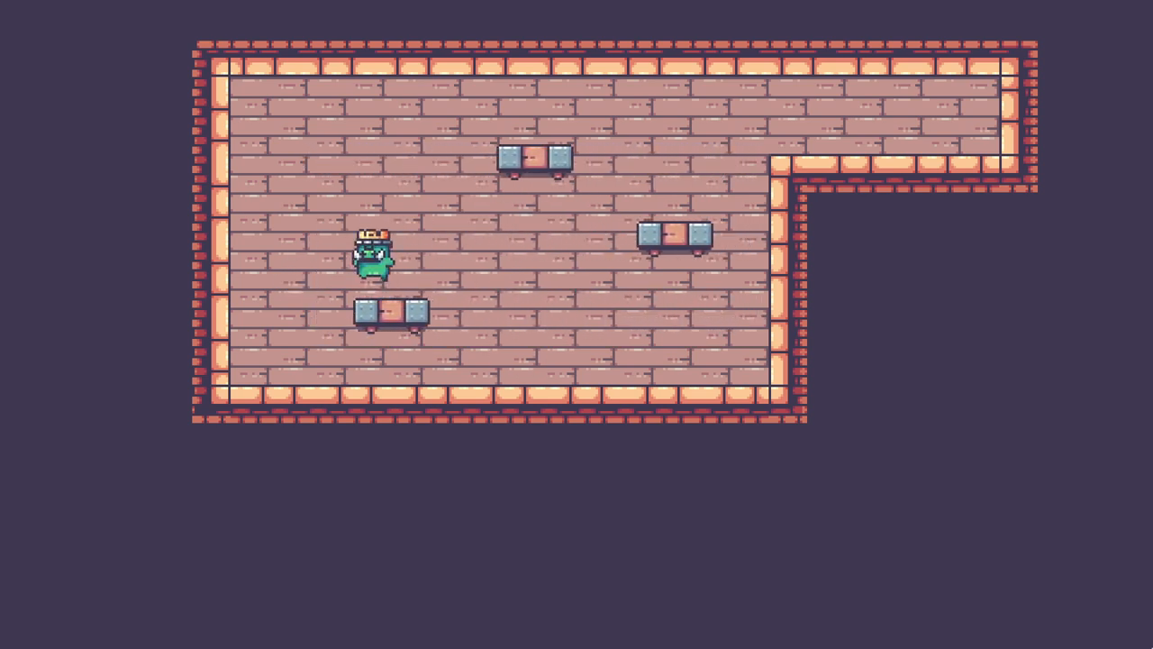
key(Right)
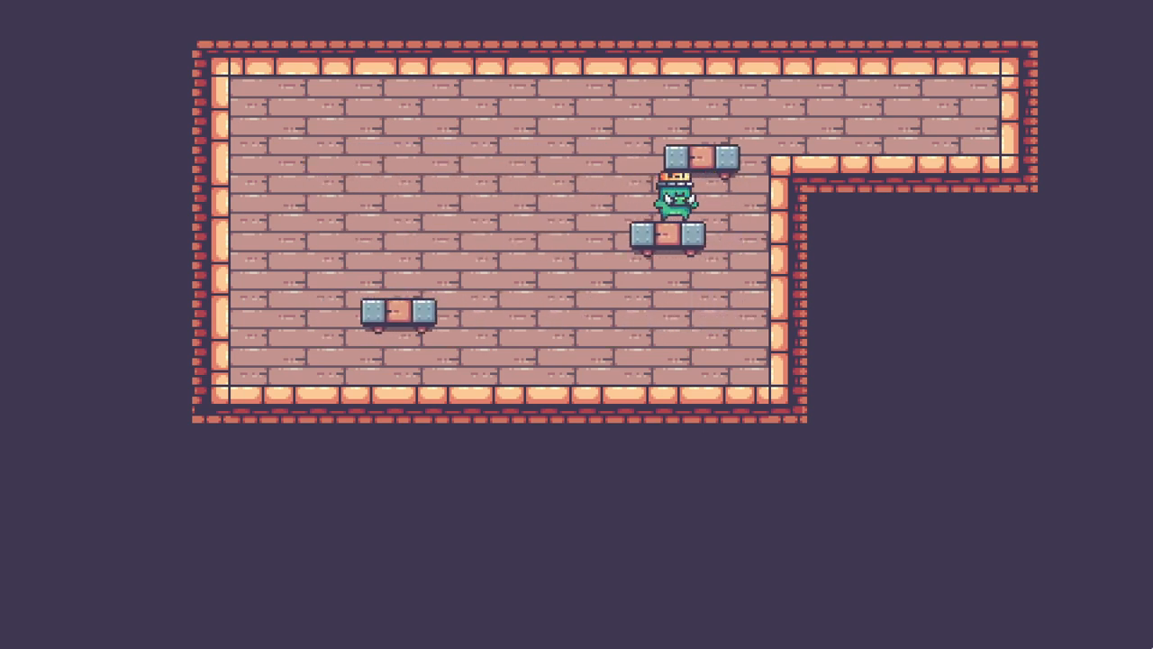